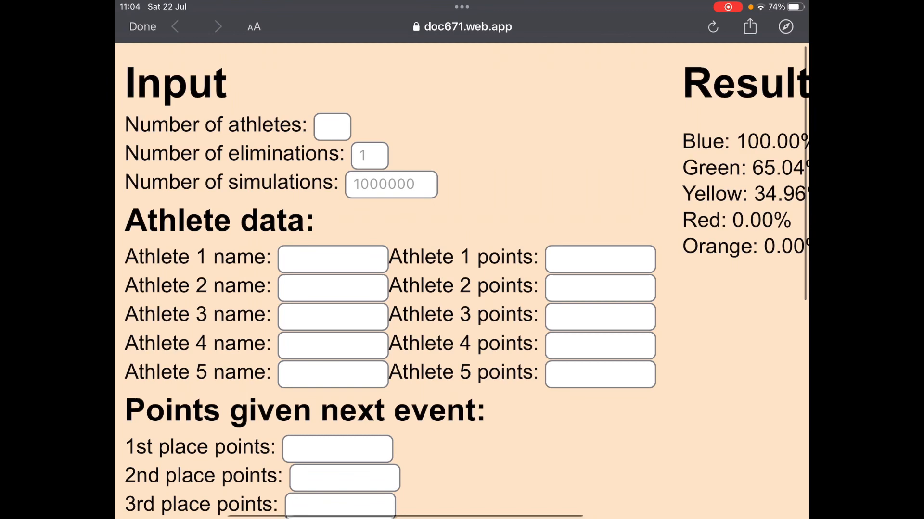
Step: Set 5 athletes and name them Red, Yellow, Blue, White and Orange
click(332, 127)
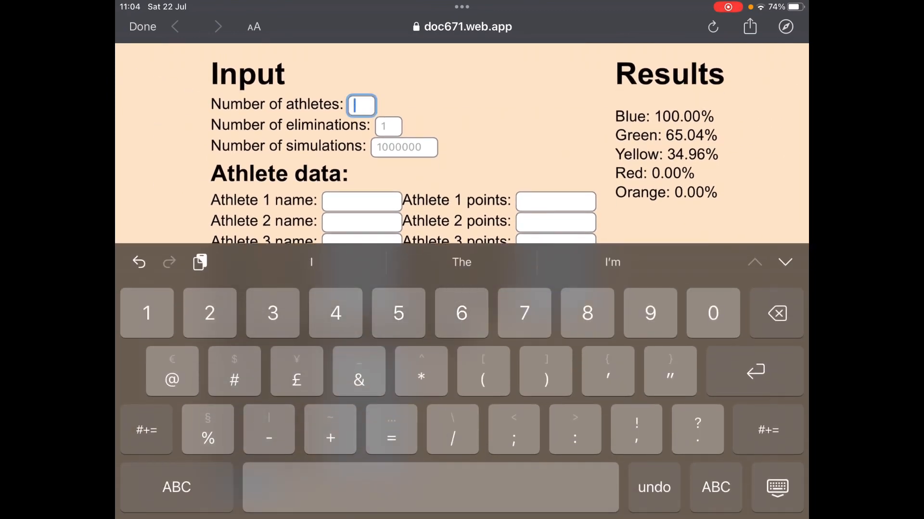
text(7)
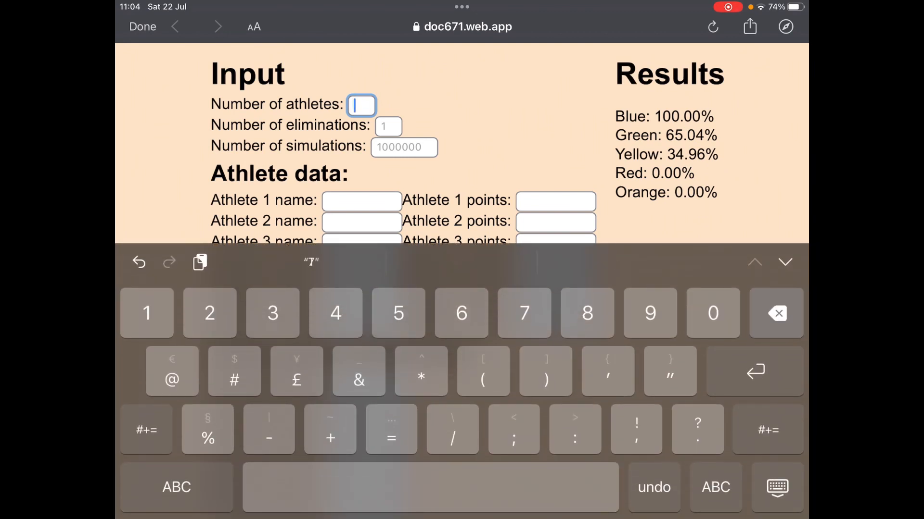
text(5)
click(362, 202)
text(Re)
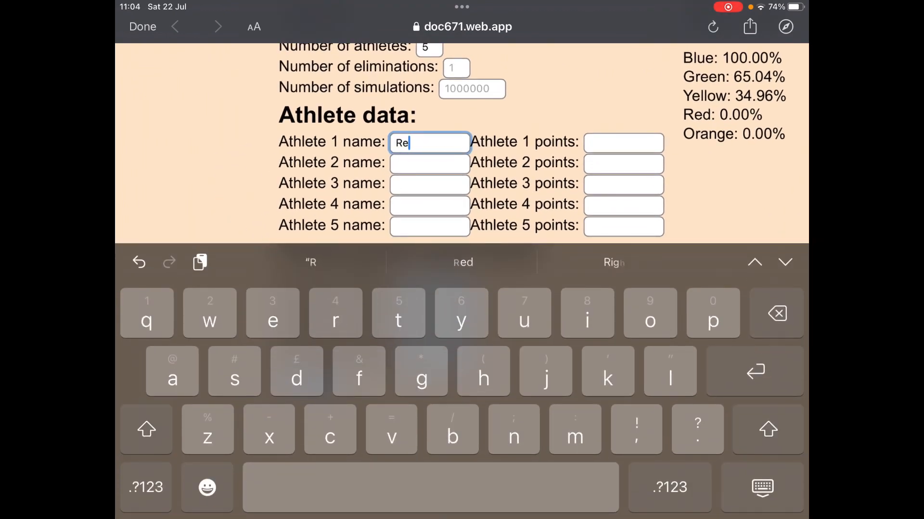
text(Yellow)
click(429, 225)
text(Ora)
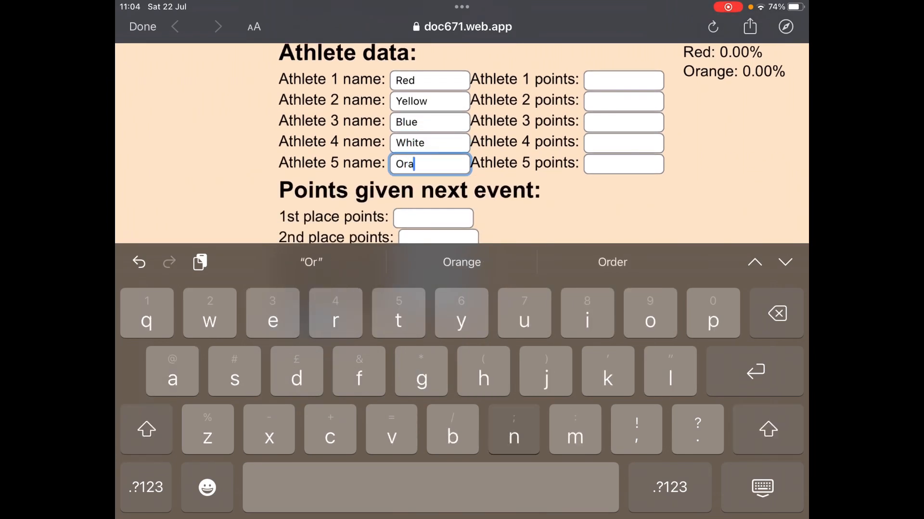
Step: Enter athlete points 16000, 15000, 14000, 13000, 12000 and 3rd–5th place points 1998, 999, 0
click(623, 80)
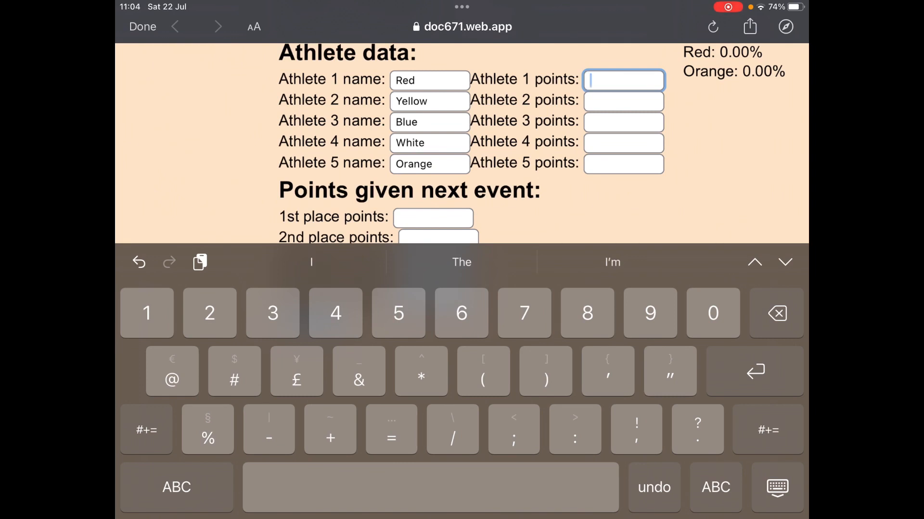
text(1)
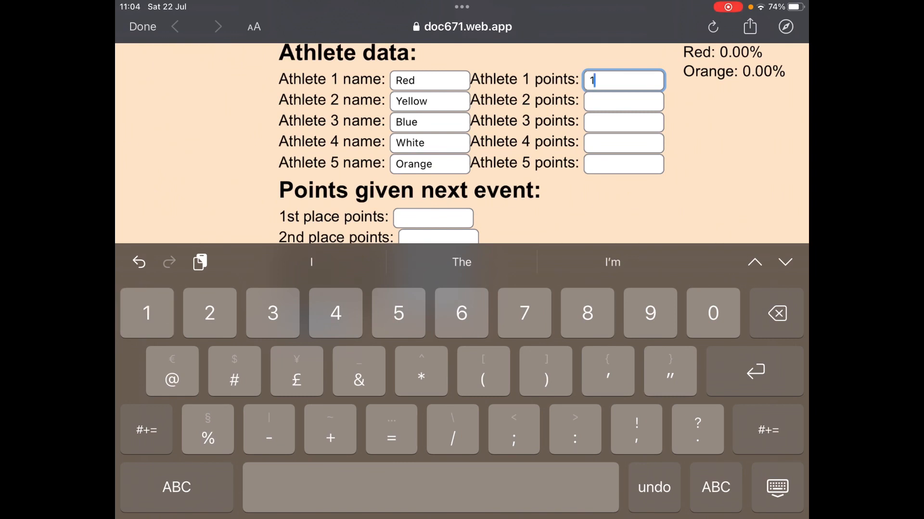
text(6000)
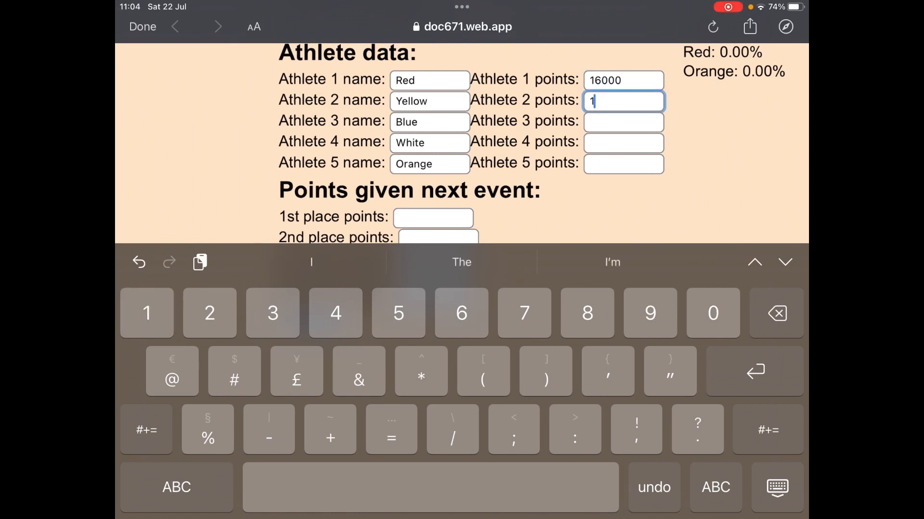
text(5000)
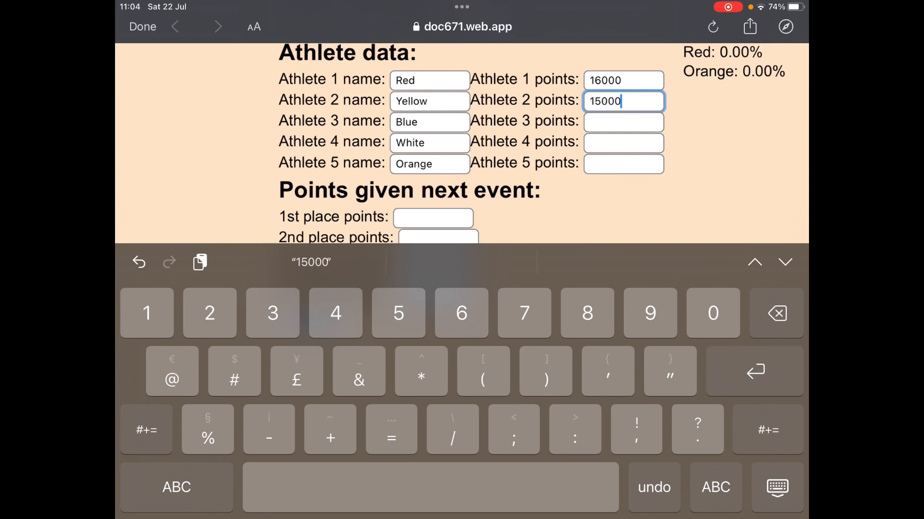
text(14000)
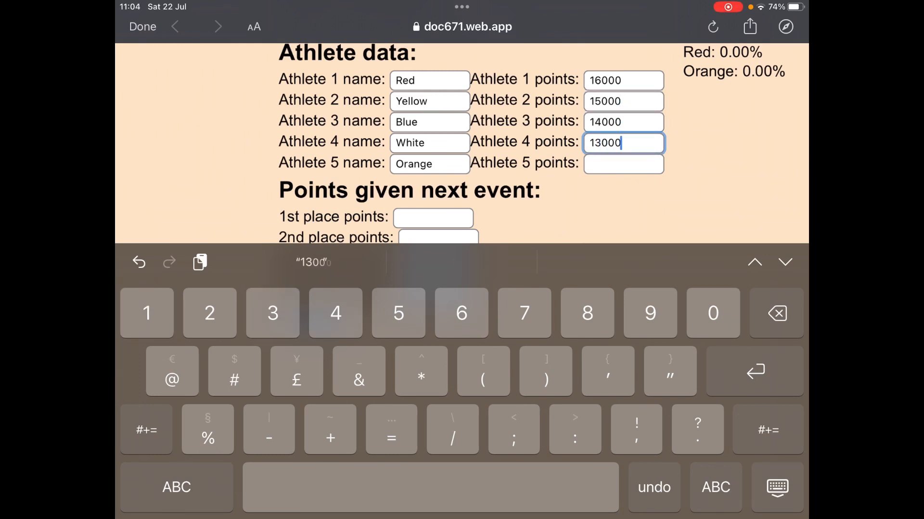
text(12000)
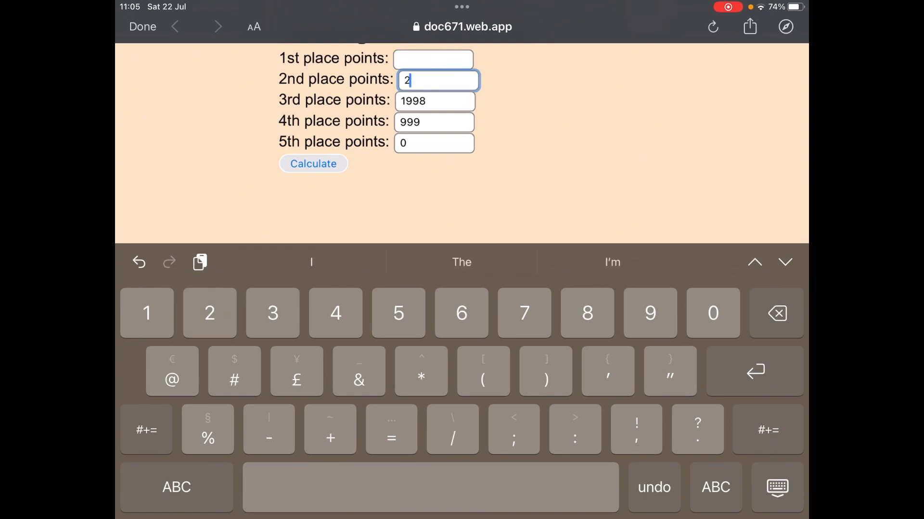
Step: Enter 2997 for 2nd and 3996 for 1st place, then reset eliminations to 2
text(997)
click(433, 59)
text(3996)
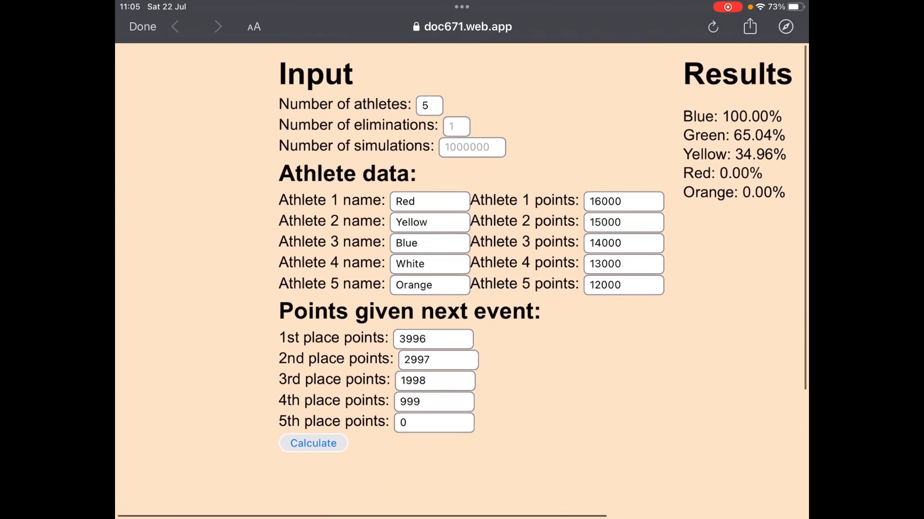
click(456, 125)
text(1)
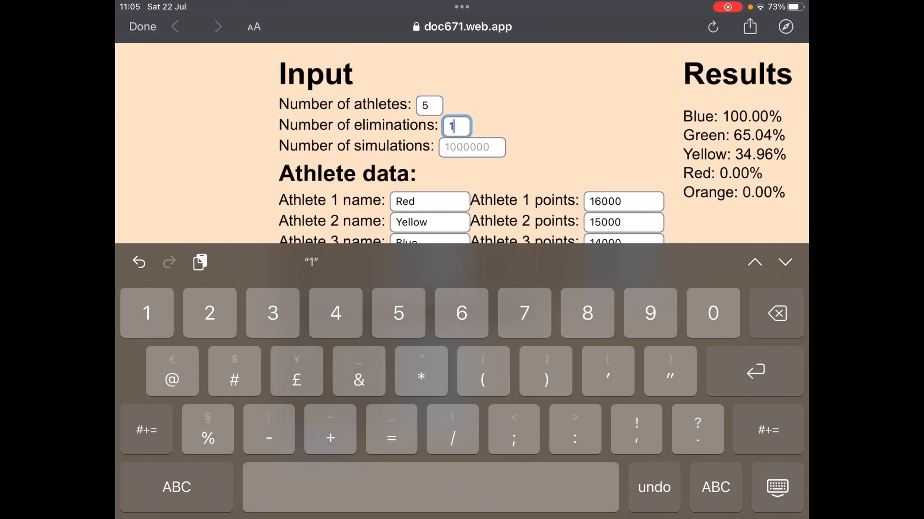
key(backspace)
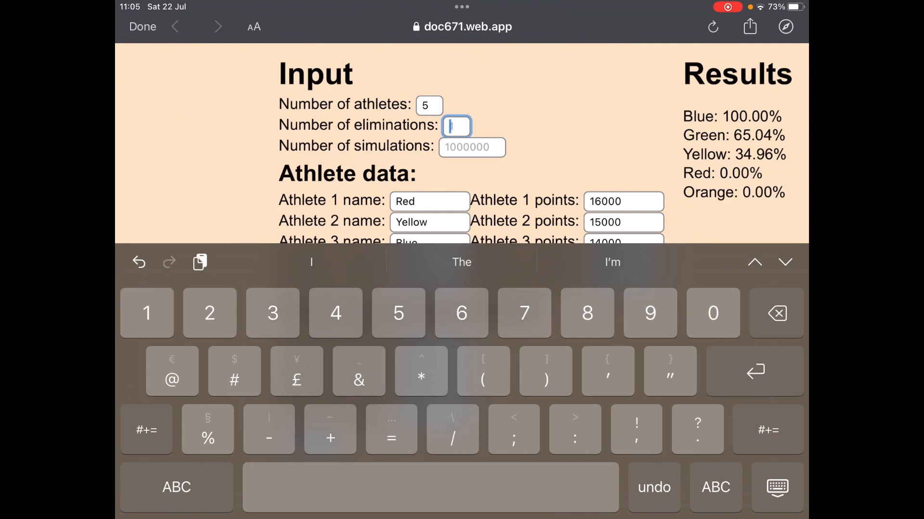
text(2)
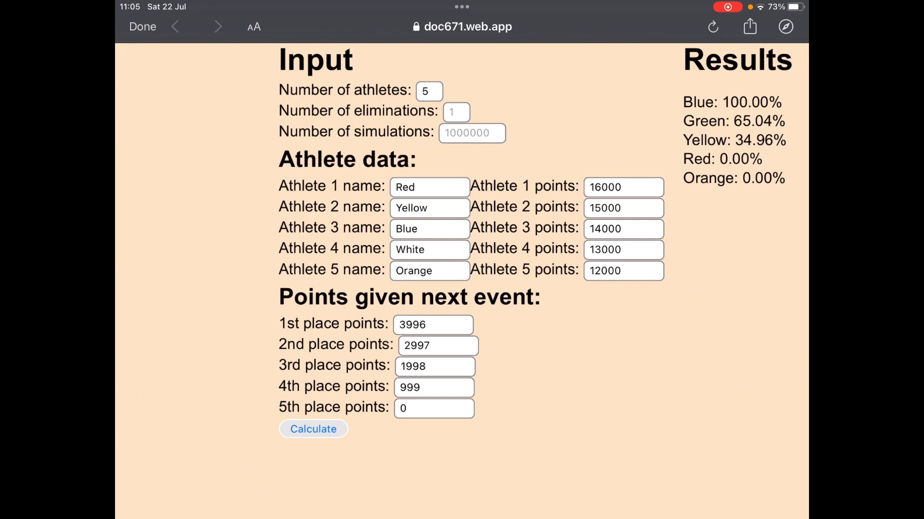
Step: Leave the simulations field and run Calculate repeatedly to refresh the results list
click(472, 133)
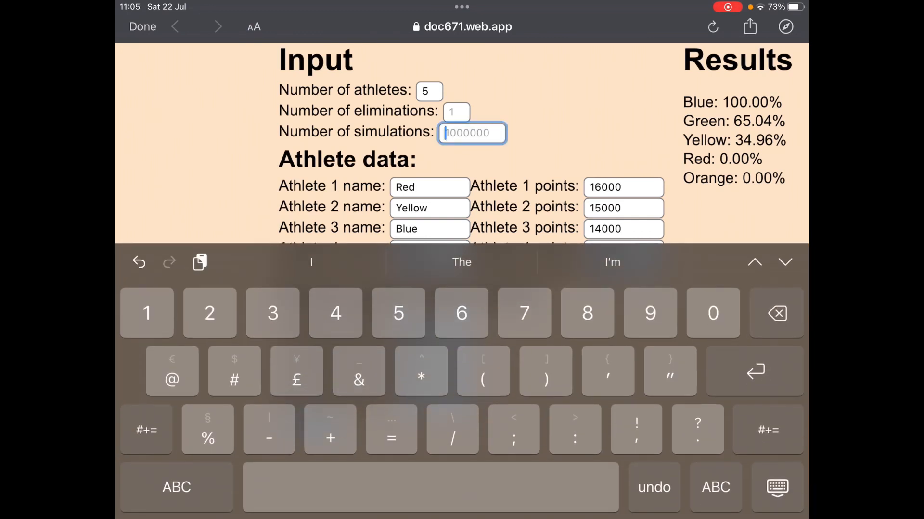
click(141, 27)
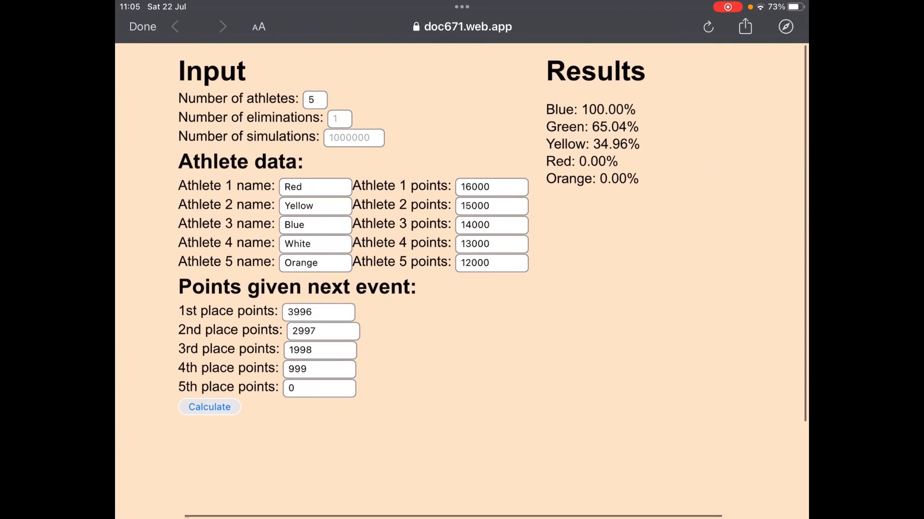
click(209, 407)
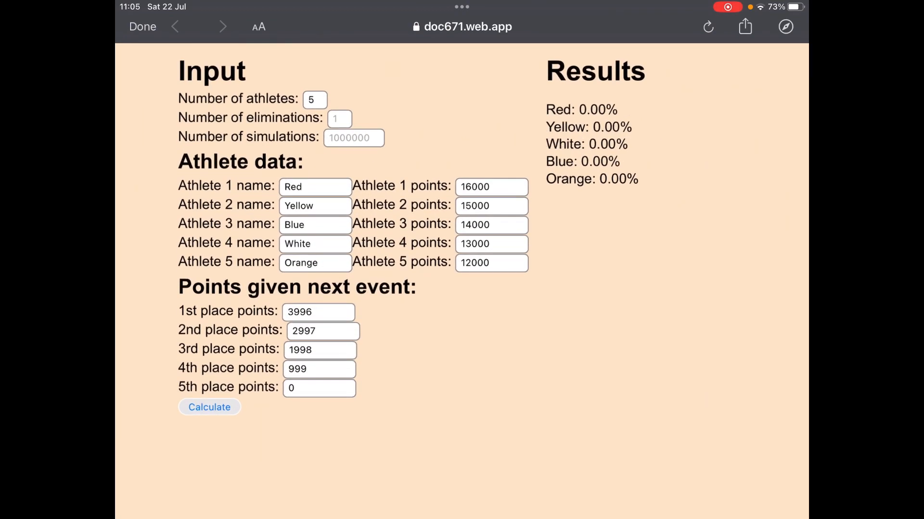
click(208, 407)
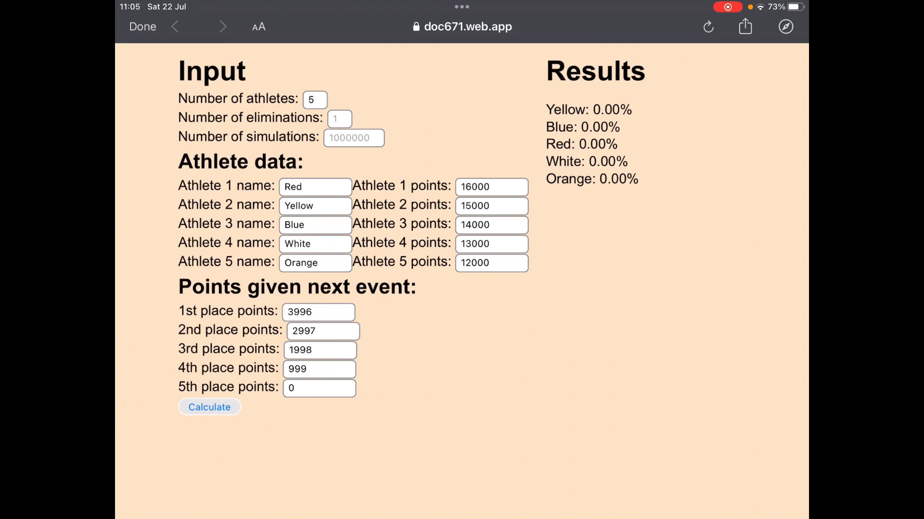
click(339, 119)
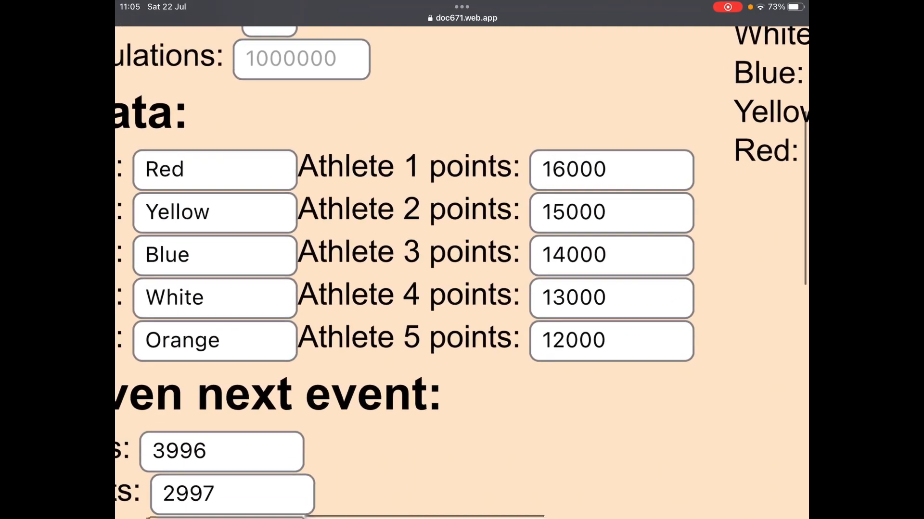
Step: Scroll back up to the Number of eliminations field and enter 1
scroll(down, 3)
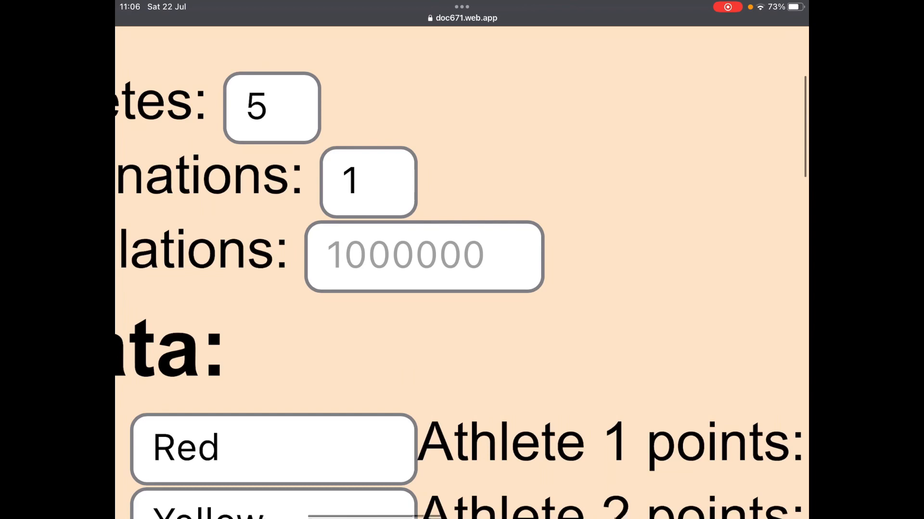
Step: Recalculate with 2 eliminations: Orange 88.31%, White 64.15%, Blue 35.02%, Yellow 11.68%, Red 0.84%
text(2)
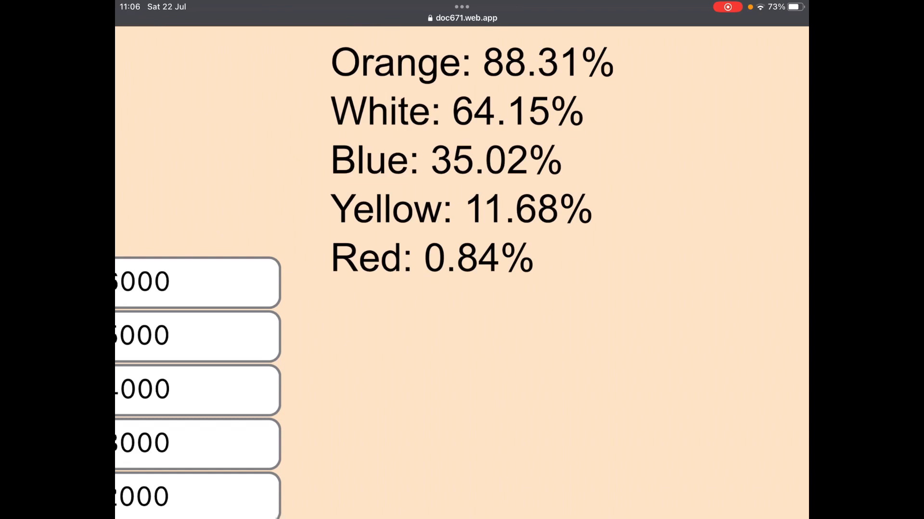
scroll(down, 3)
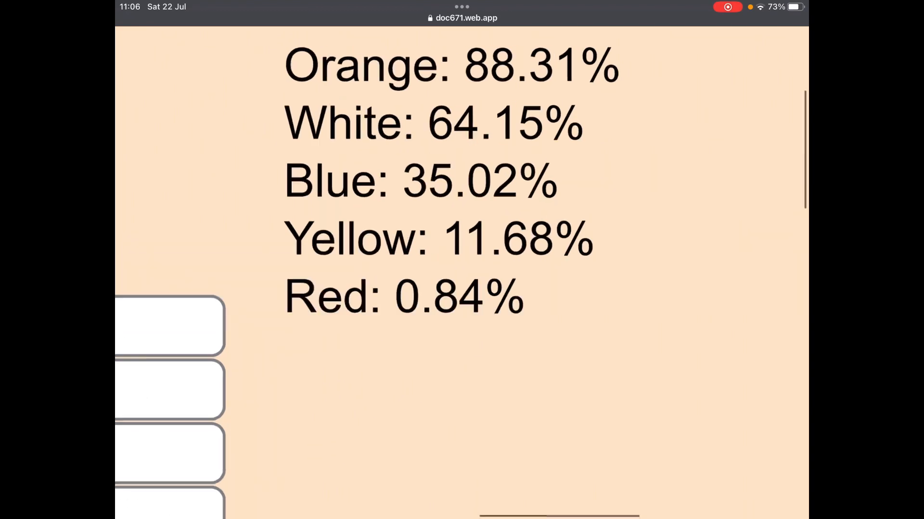
scroll(down, 3)
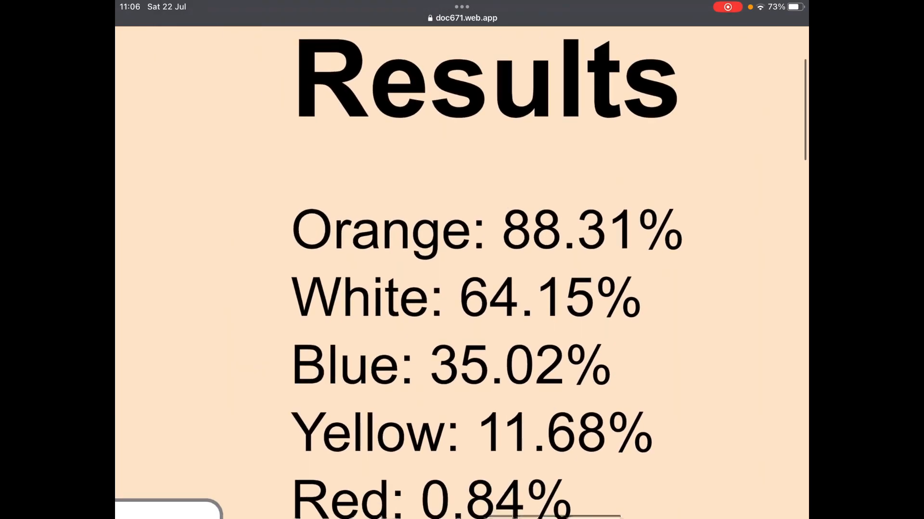